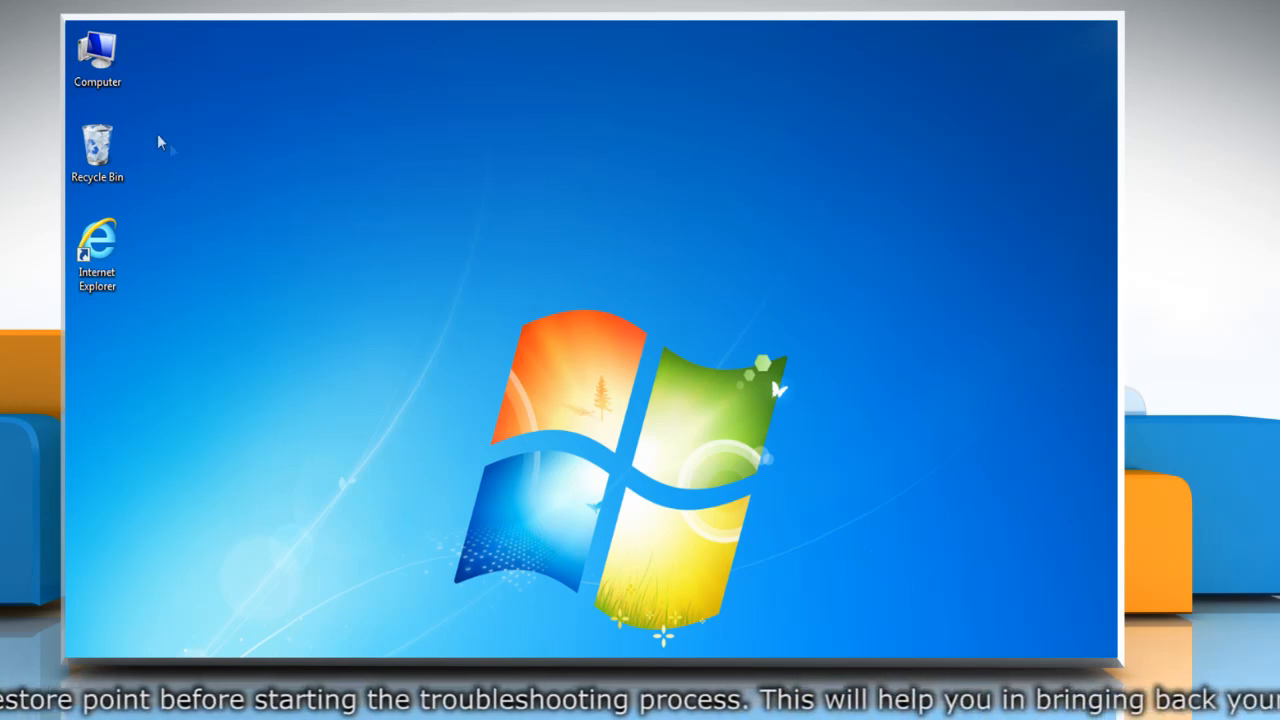
Step: Open the System properties page from the desktop Computer icon
right_click(96, 56)
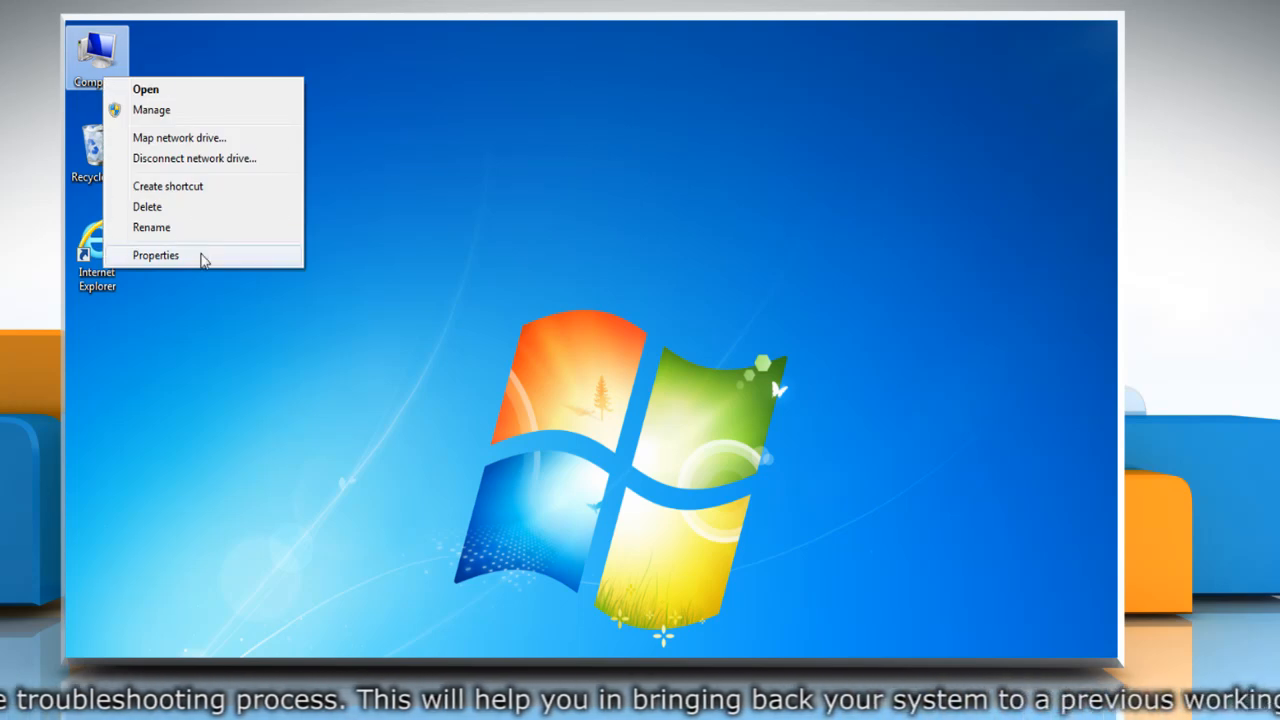
click(156, 256)
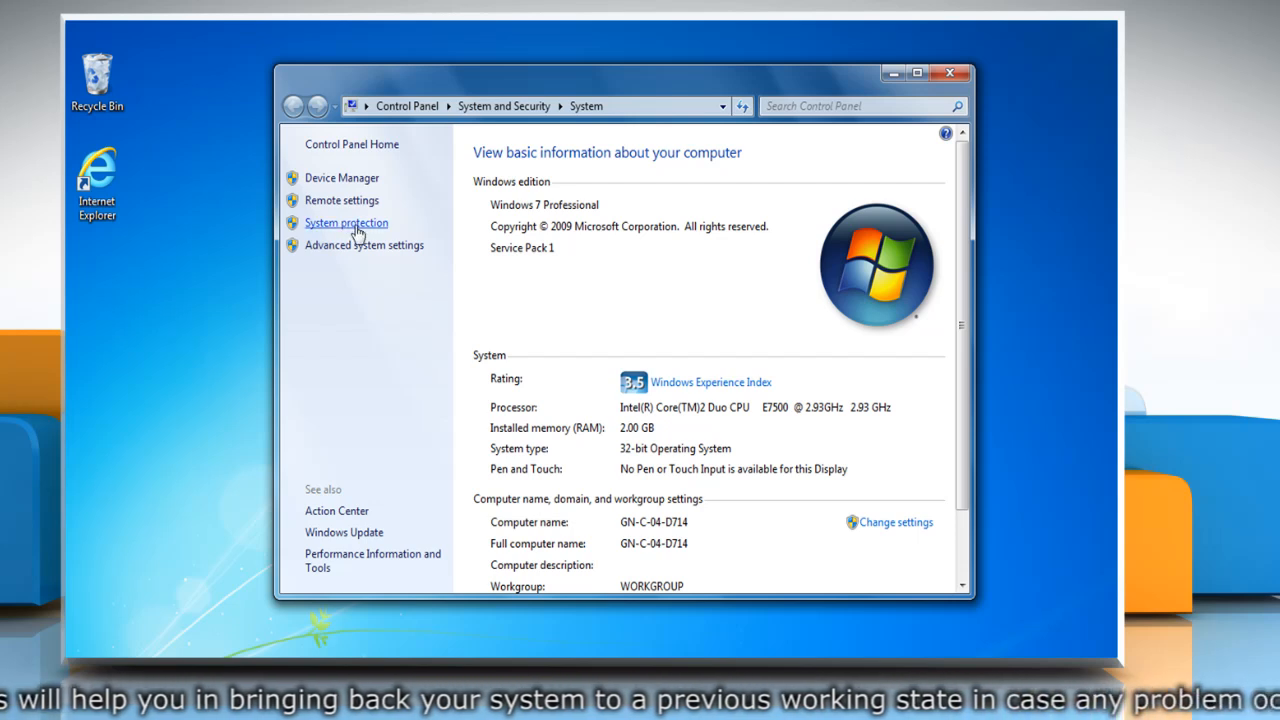
Step: Create a restore point described as 'My Restore Point' via System Protection
click(346, 222)
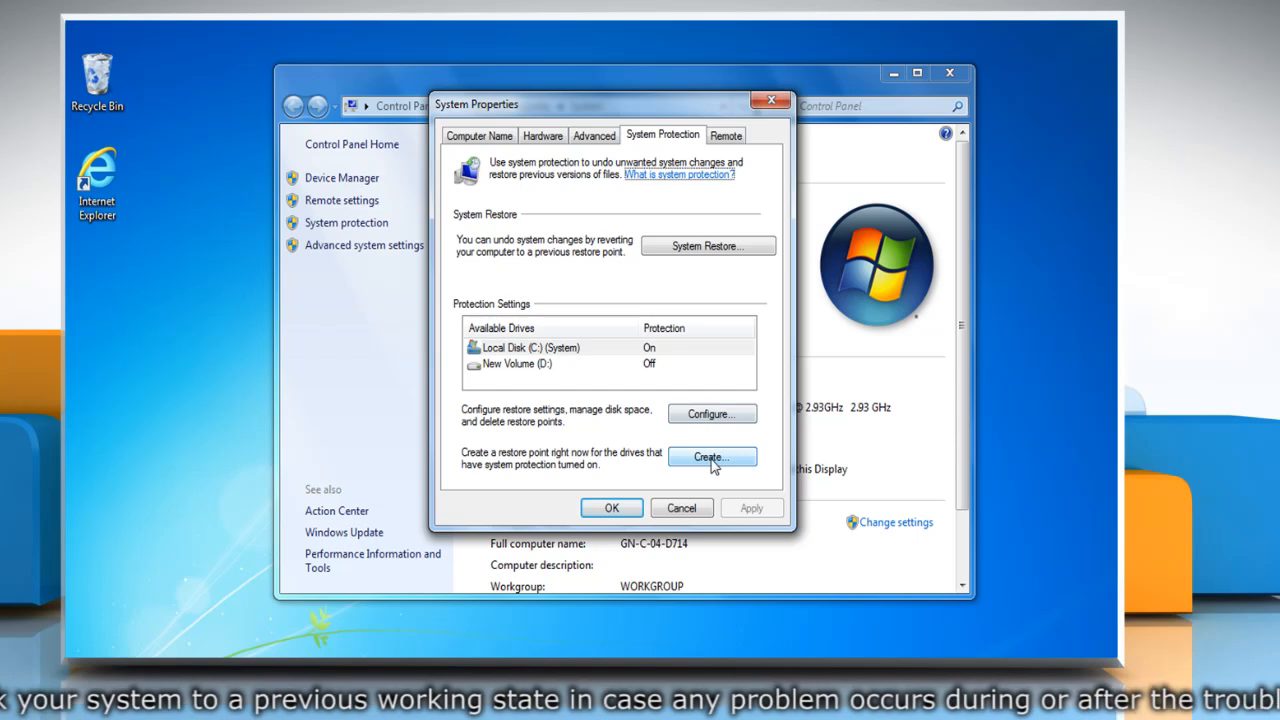
click(712, 456)
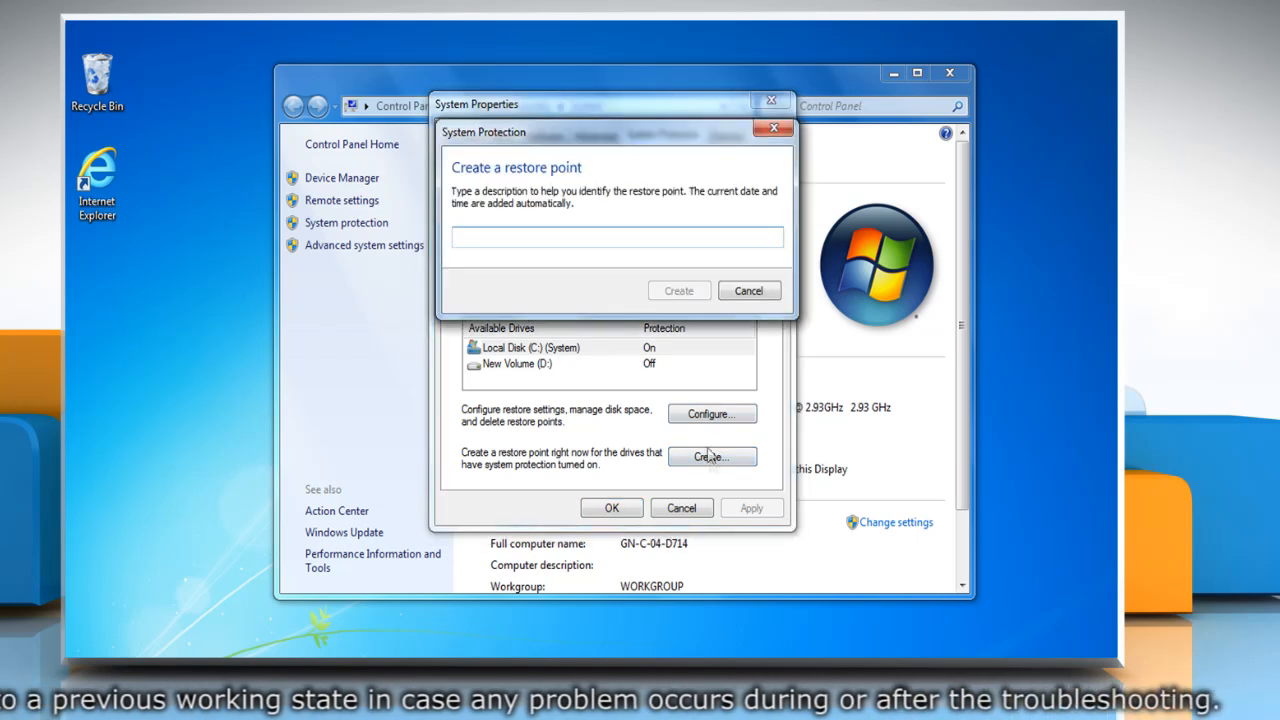
text(My Restore Point)
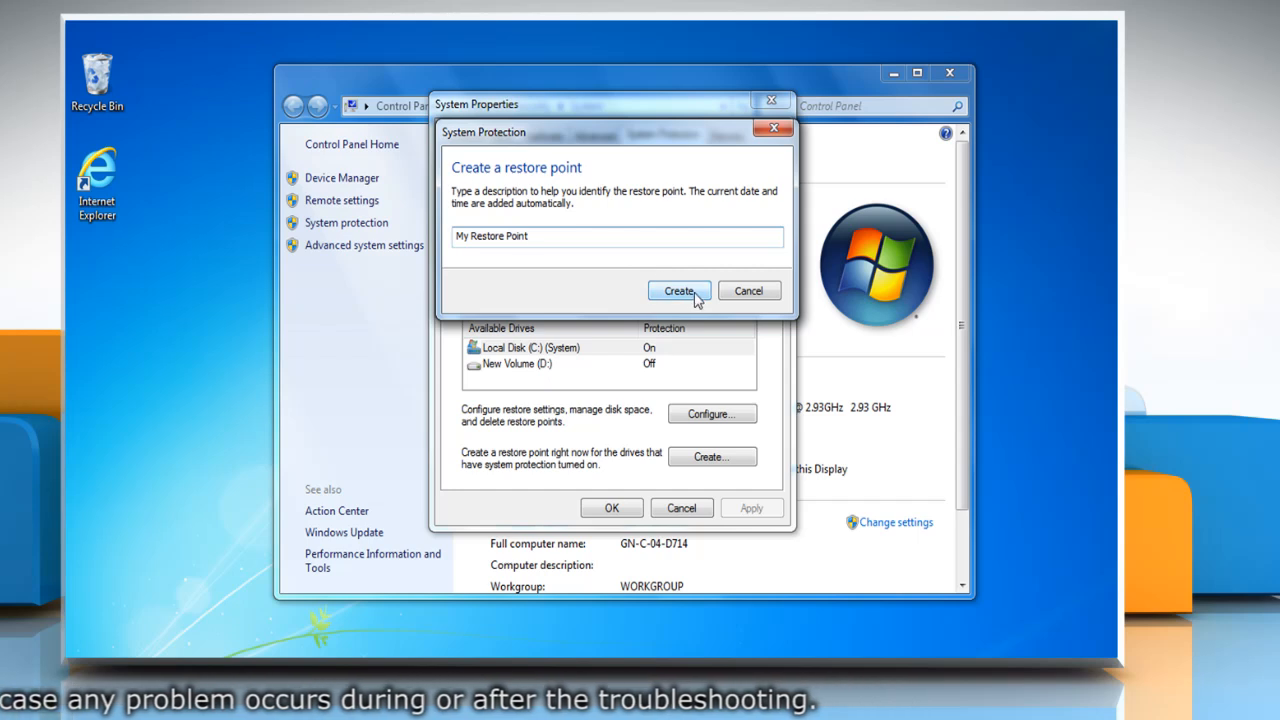
click(680, 290)
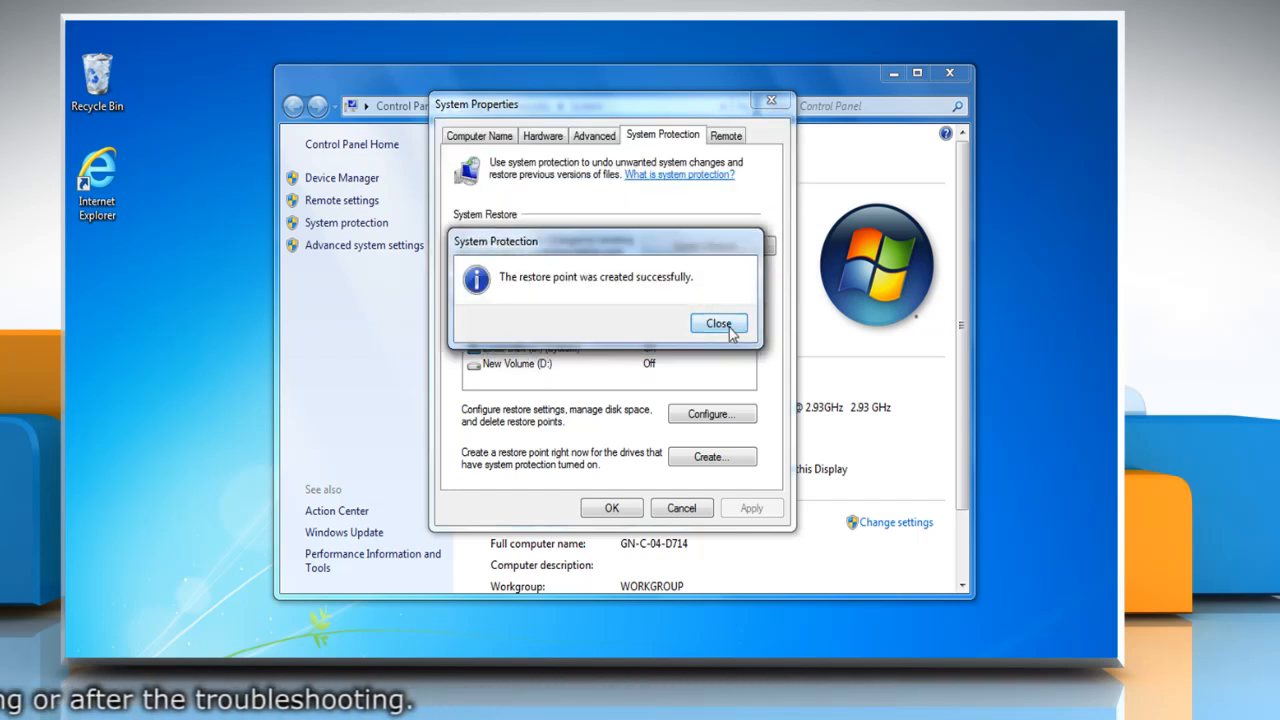
click(718, 324)
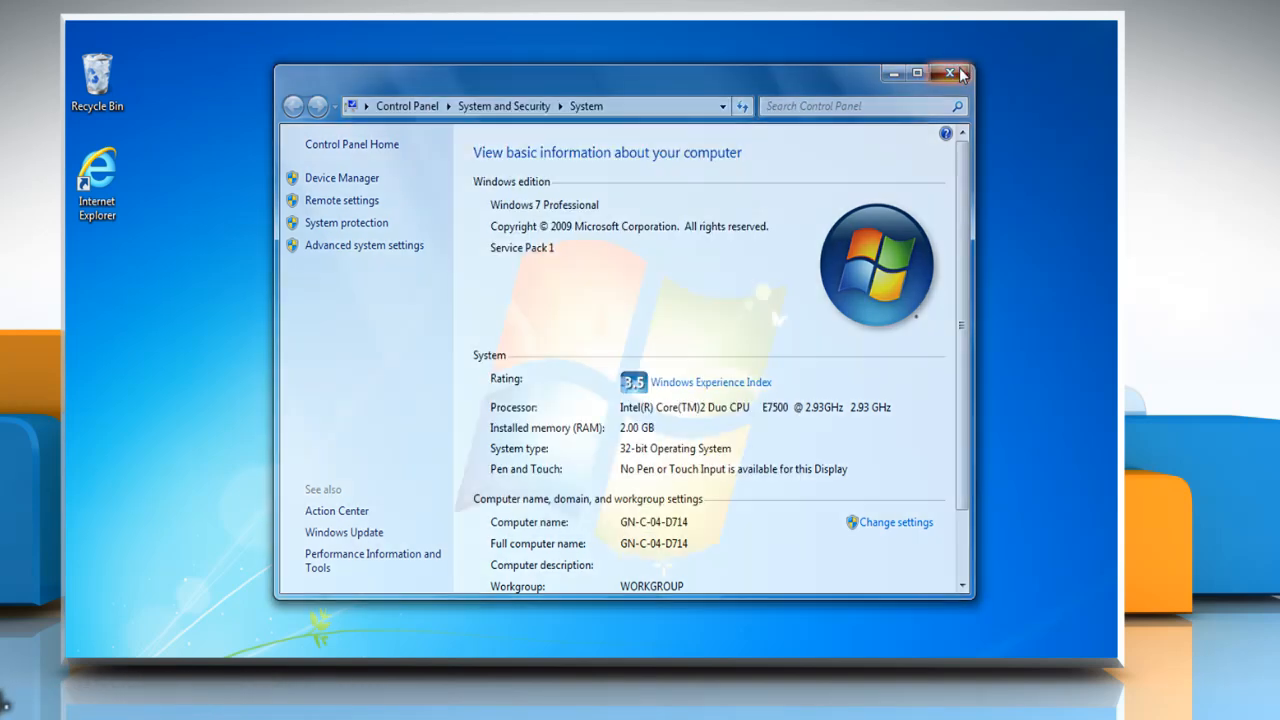
Step: Close the System window and launch Internet Explorer from the desktop
click(950, 72)
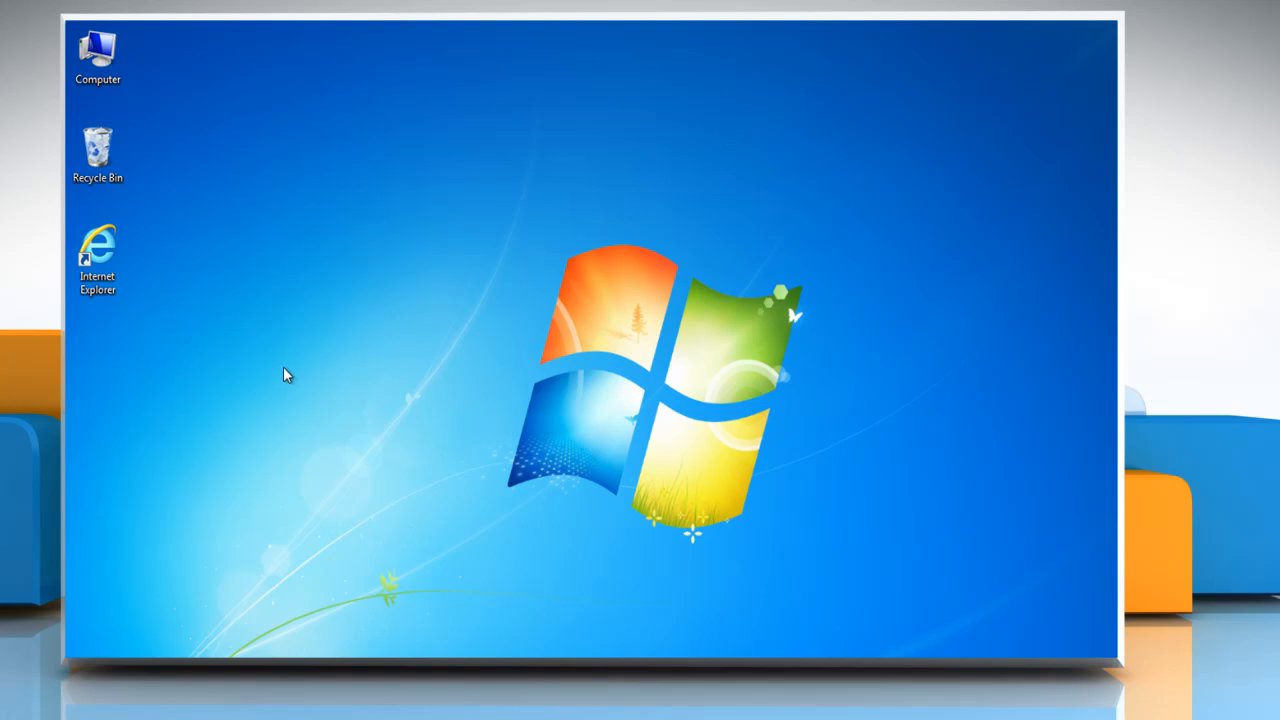
mouse_move(164, 290)
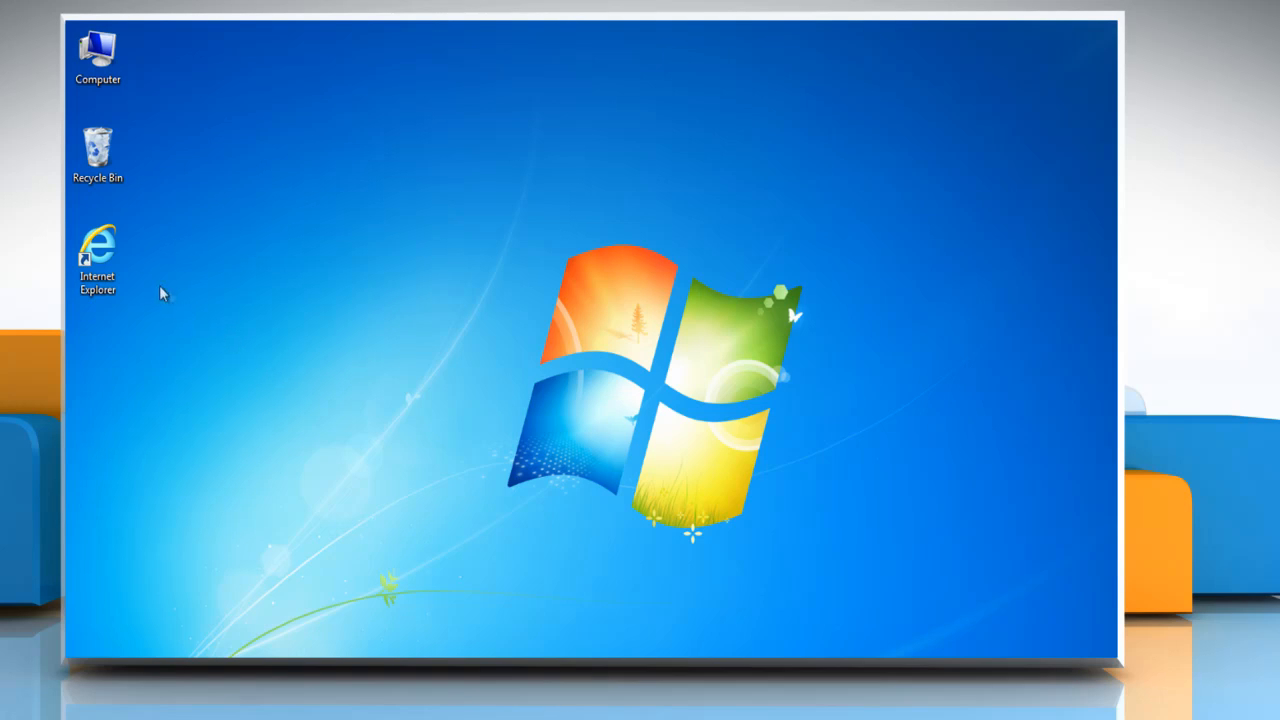
right_click(96, 250)
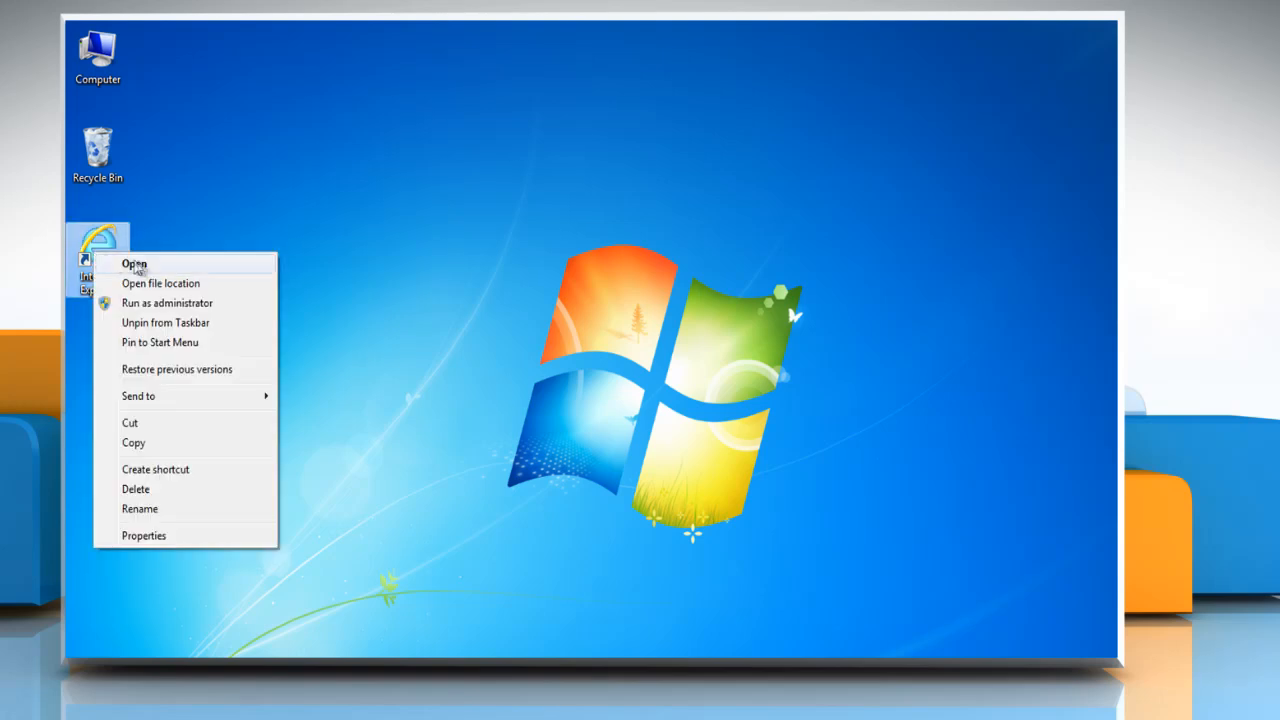
click(132, 264)
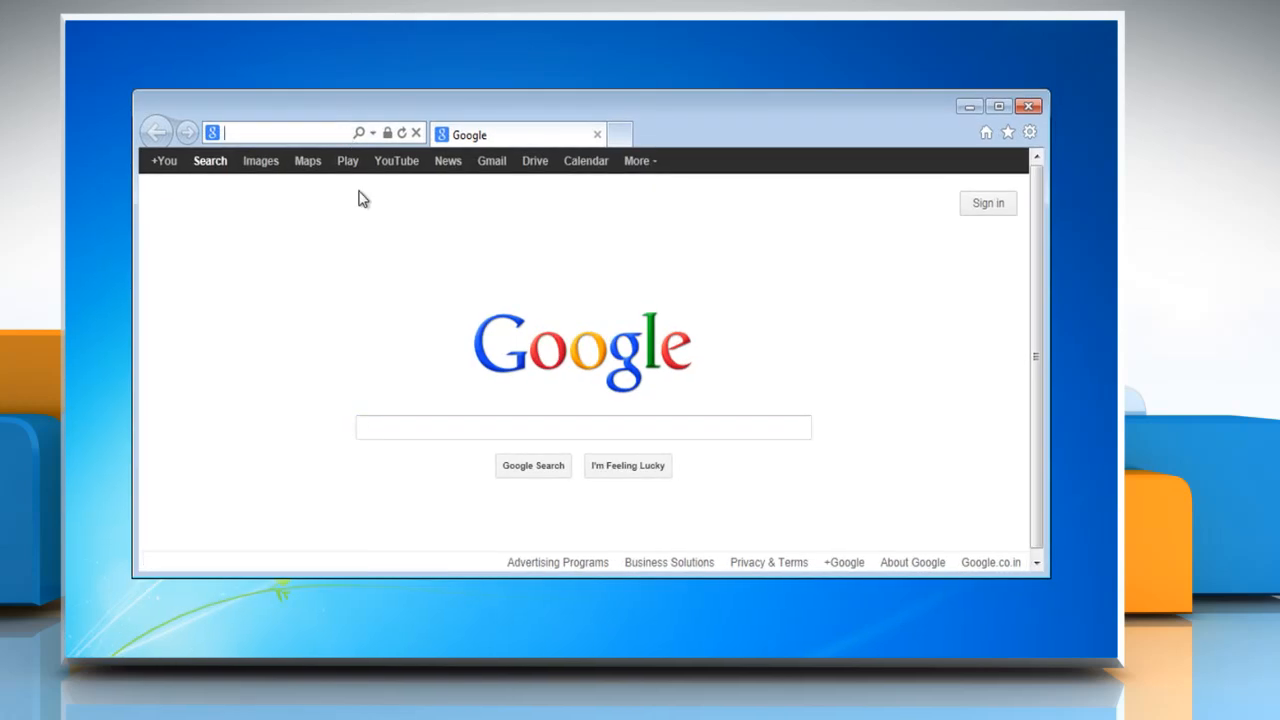
Step: Go to the Microsoft support page and choose the x86-based Windows 7 update package
text(support.microsoft.co...)
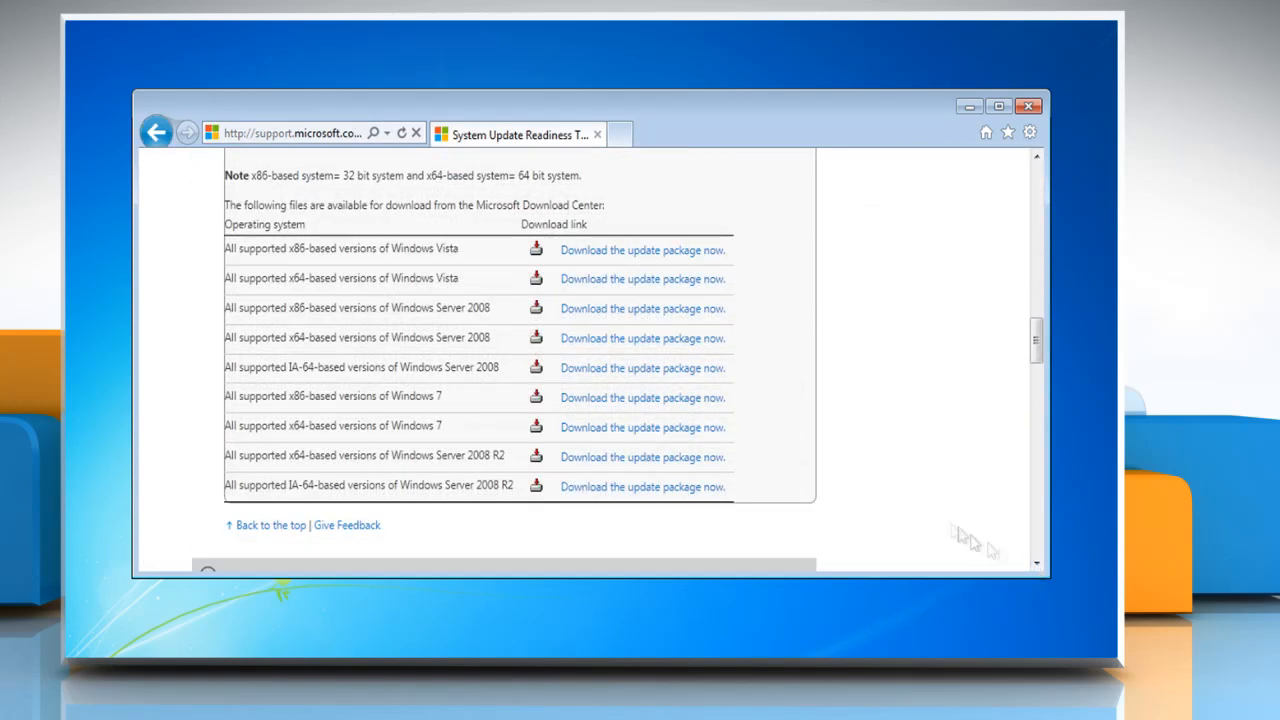
mouse_move(642, 396)
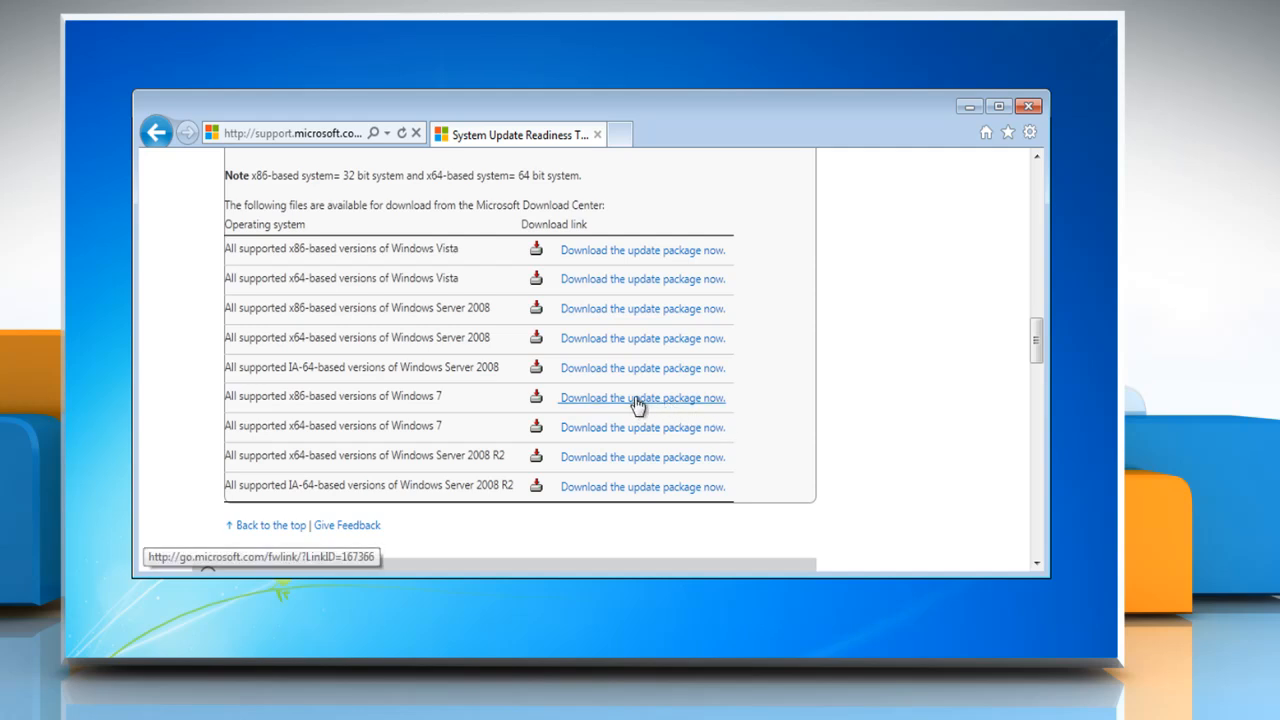
click(642, 396)
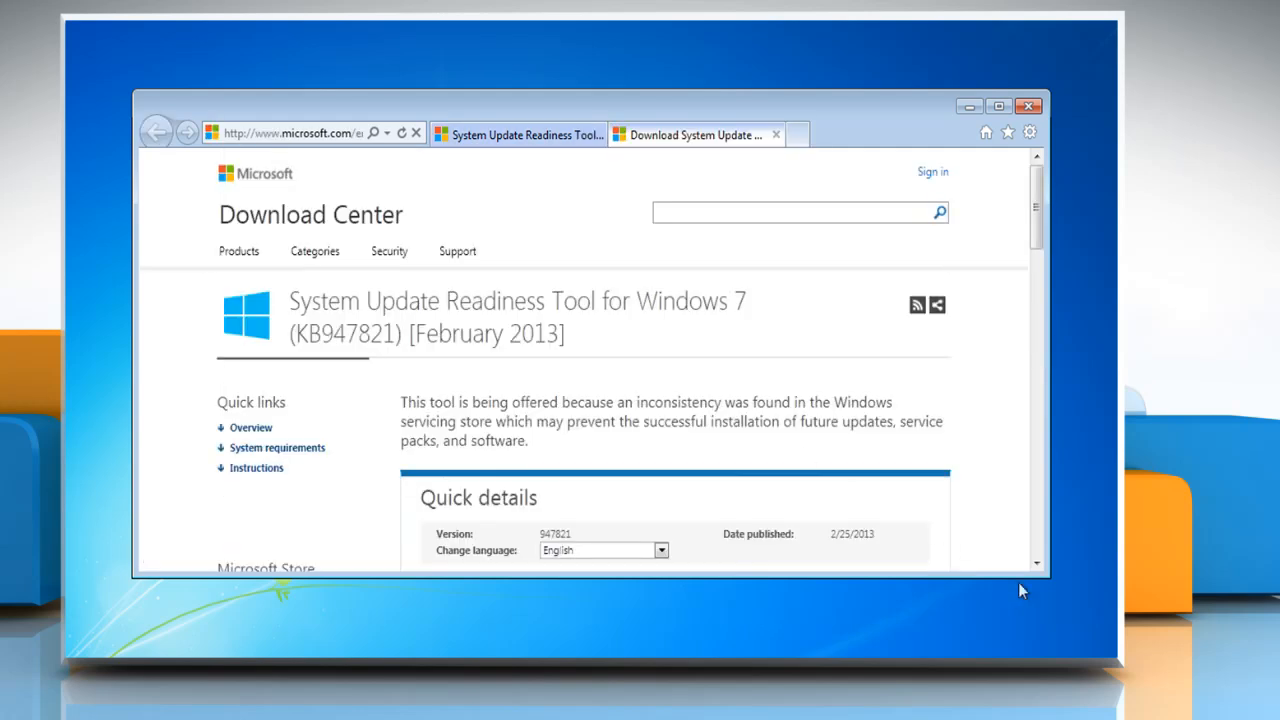
Step: Download the KB947821 readiness tool and confirm installing the hotfix
scroll(down, 3)
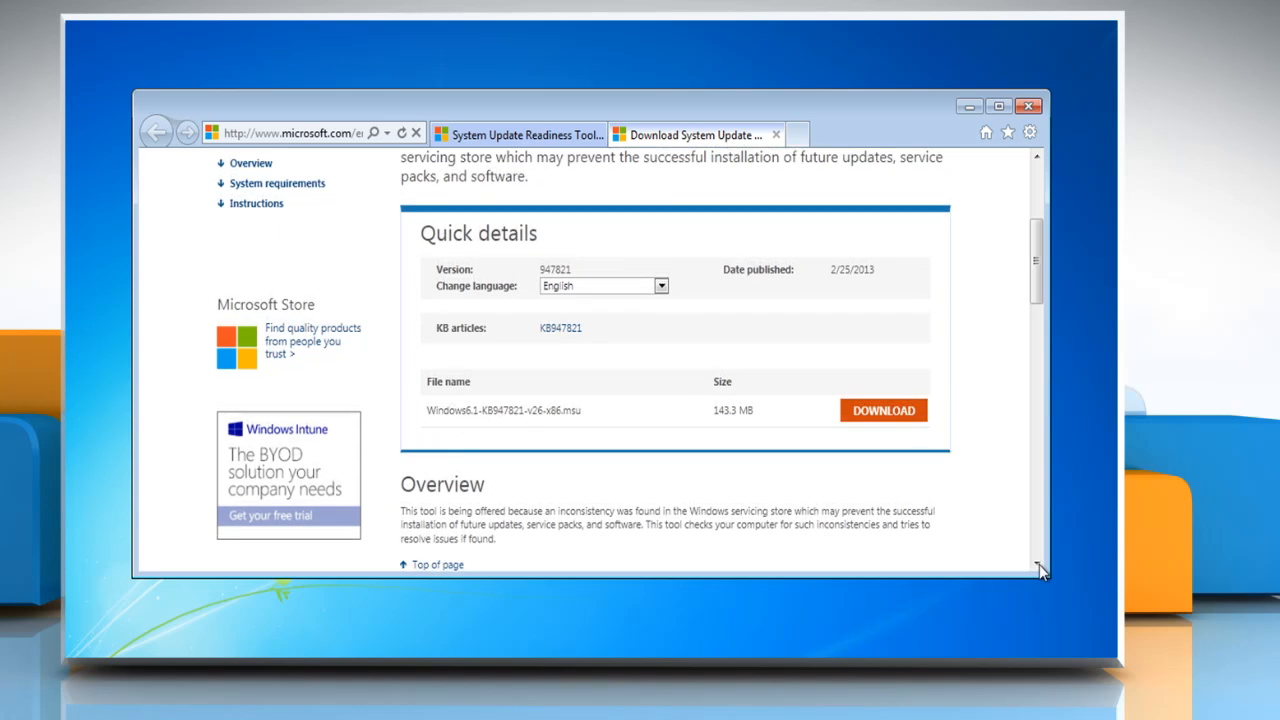
click(882, 410)
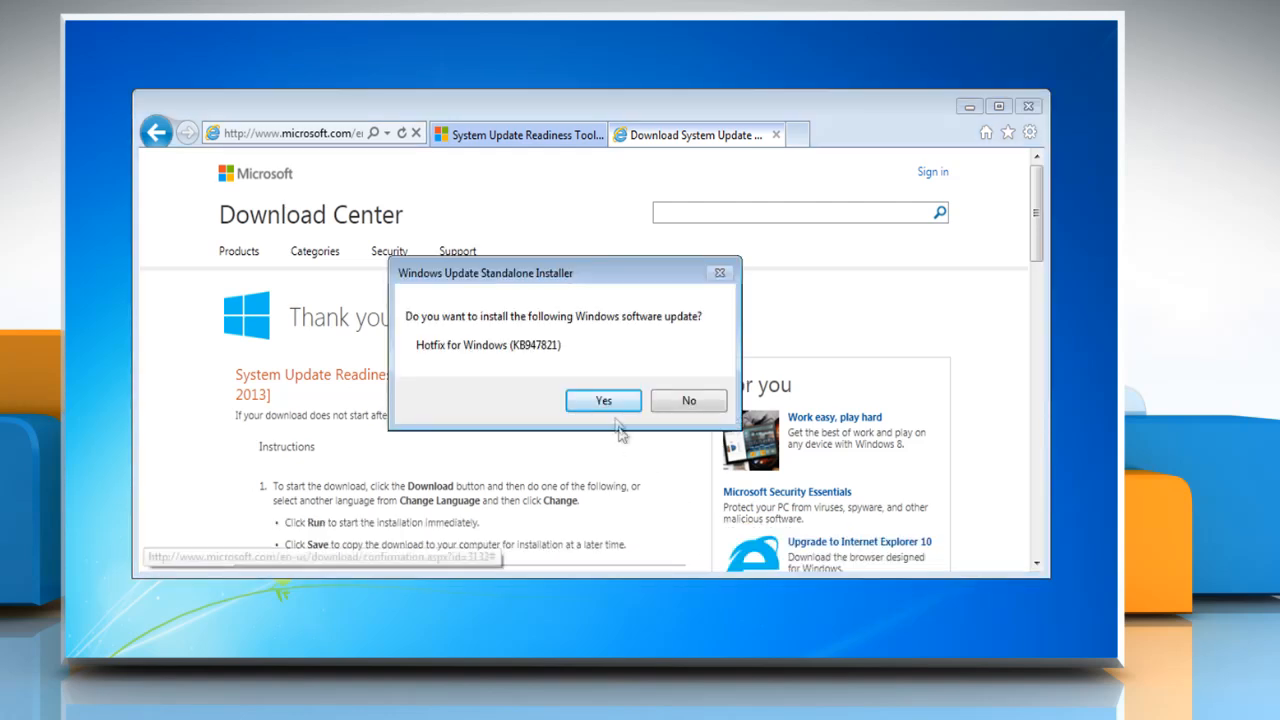
click(604, 400)
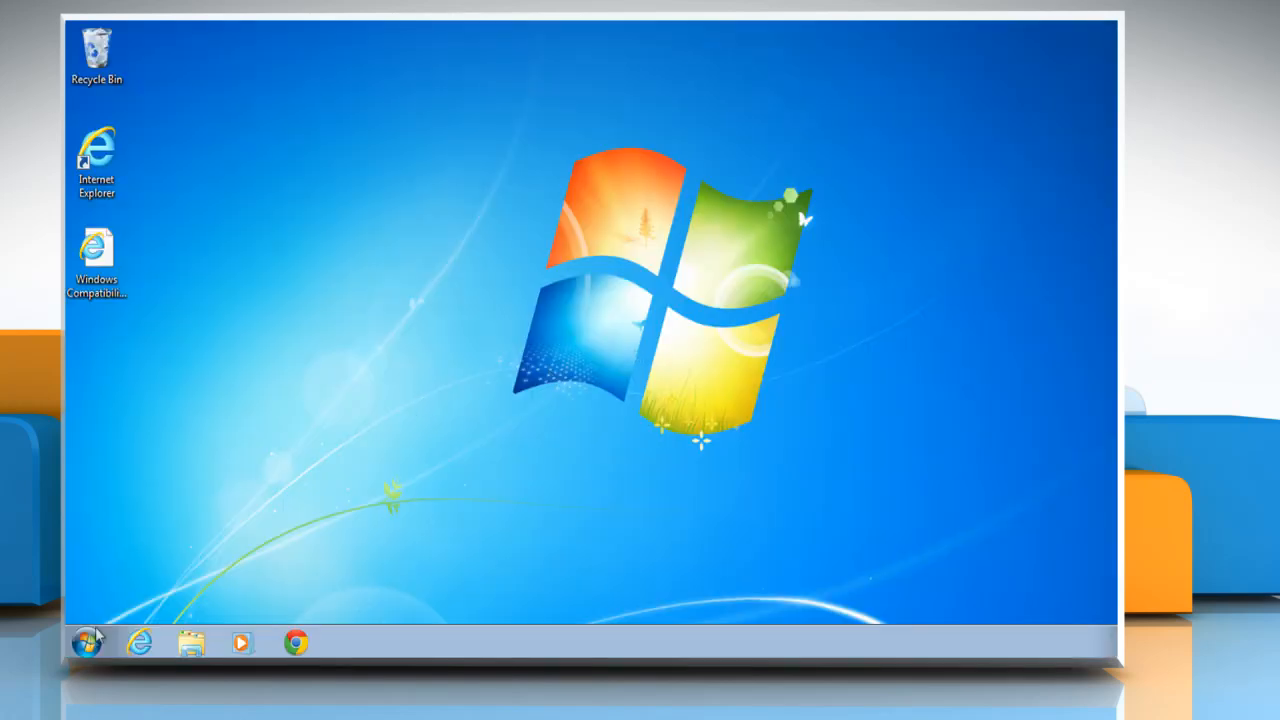
Step: Launch Windows Update from All Programs and install the selected important update
click(88, 642)
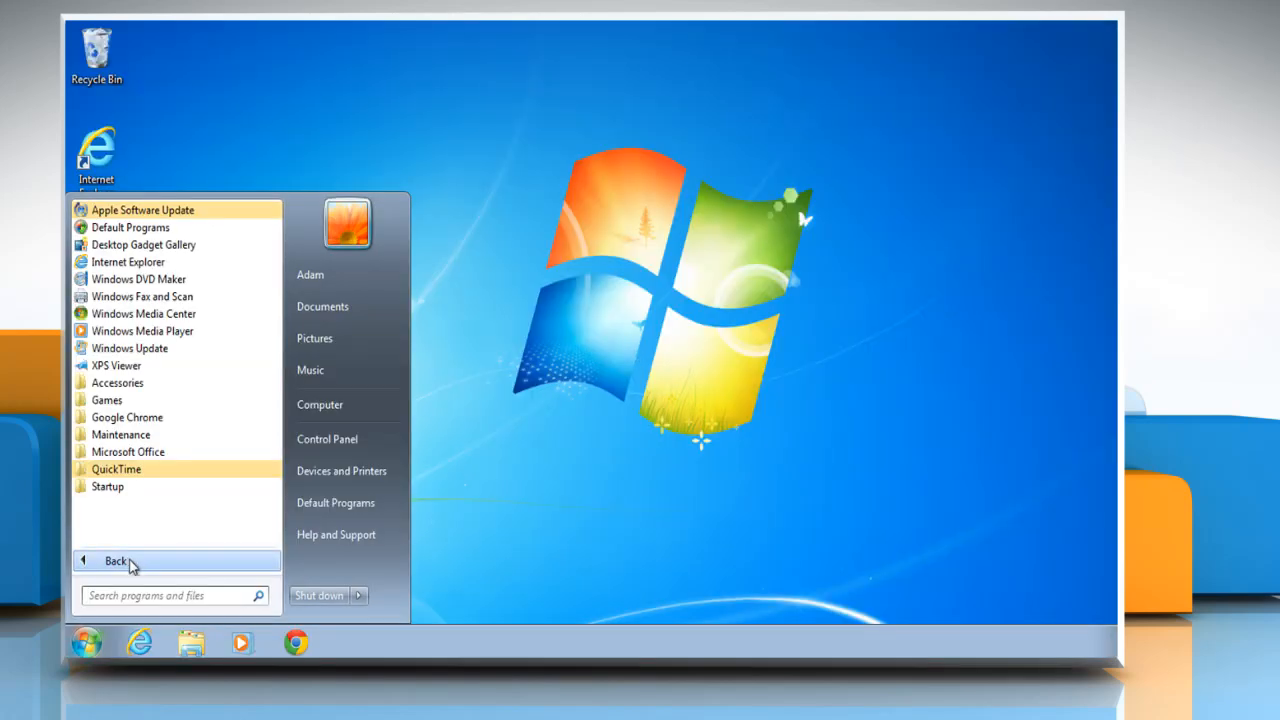
click(128, 348)
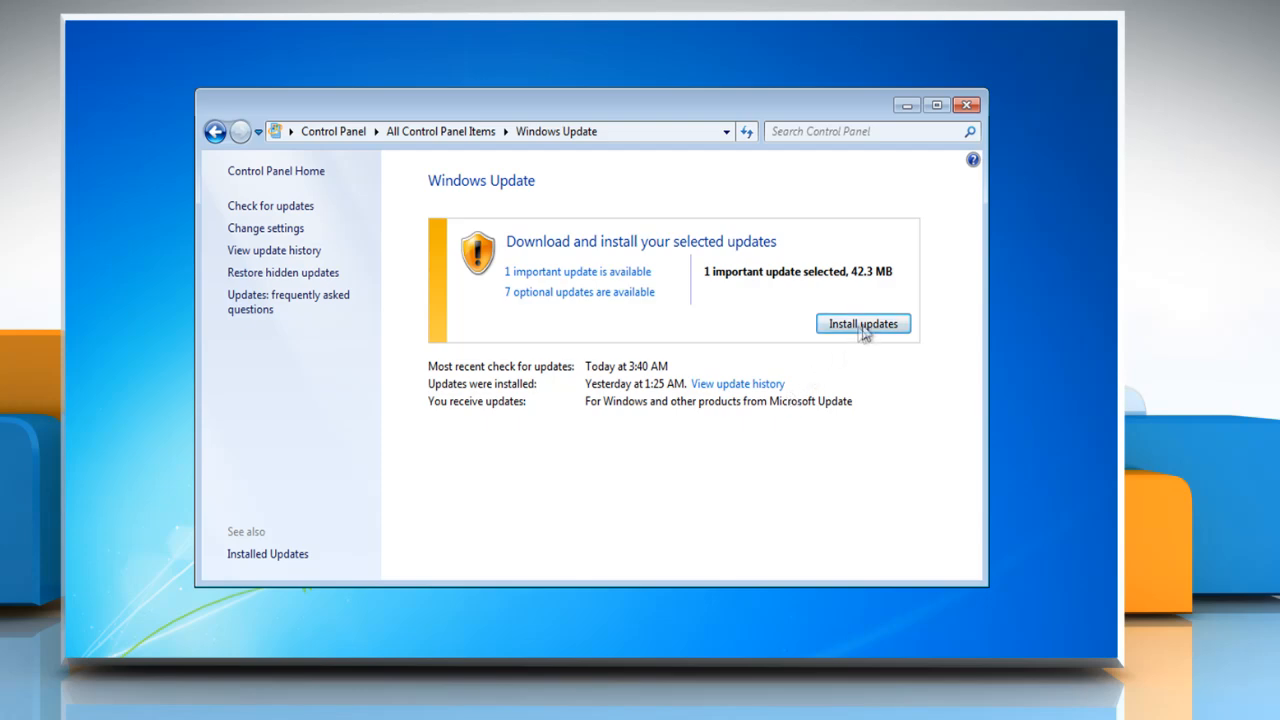
click(862, 324)
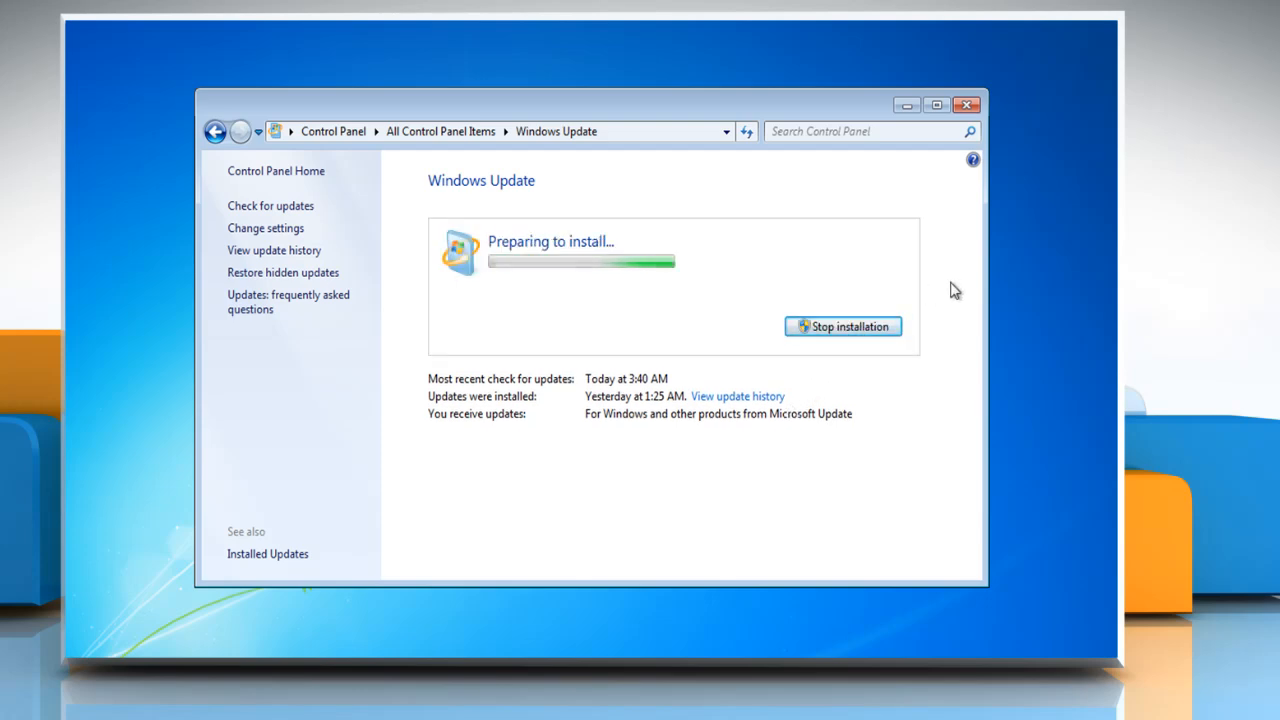